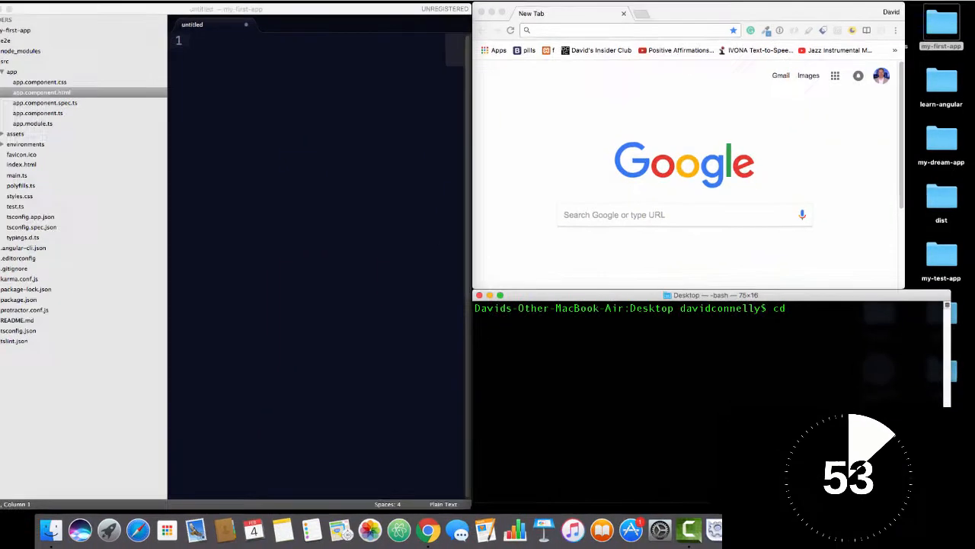
pyautogui.write('/Users/davidconnelly/Desktop/my-first-app')
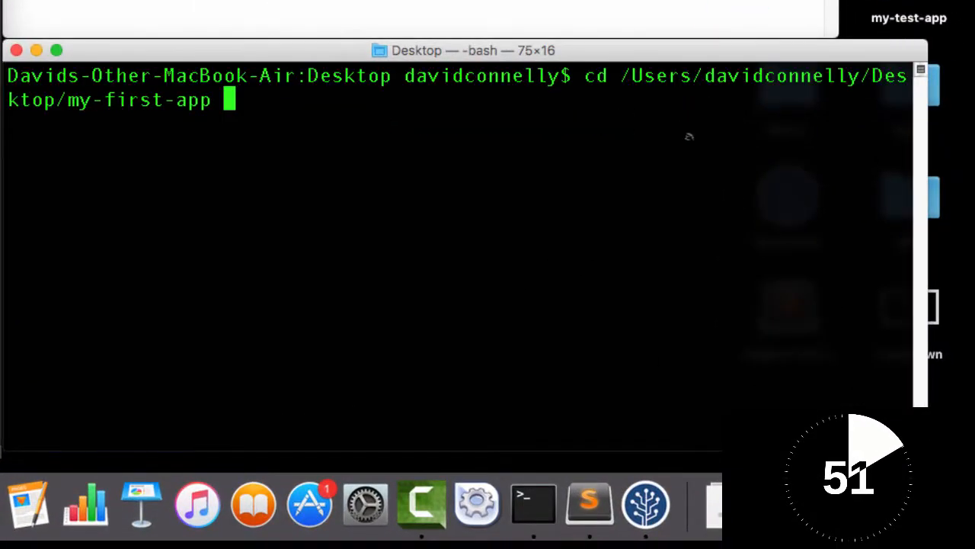